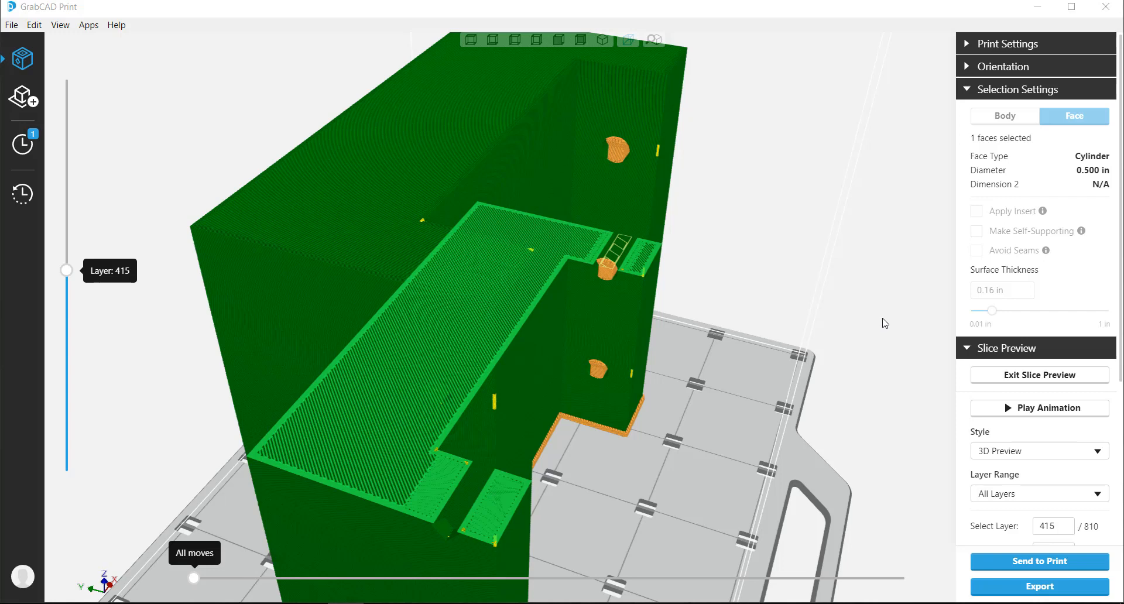
{"action": "mouse_move", "coordinate": [894, 324]}
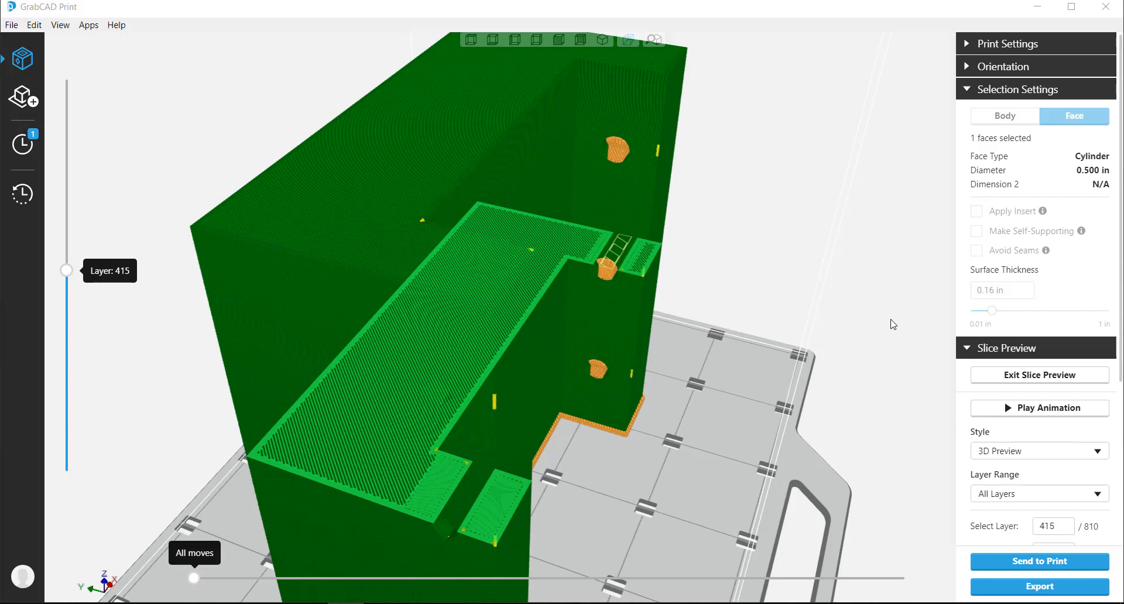
{"action": "mouse_move", "coordinate": [499, 509]}
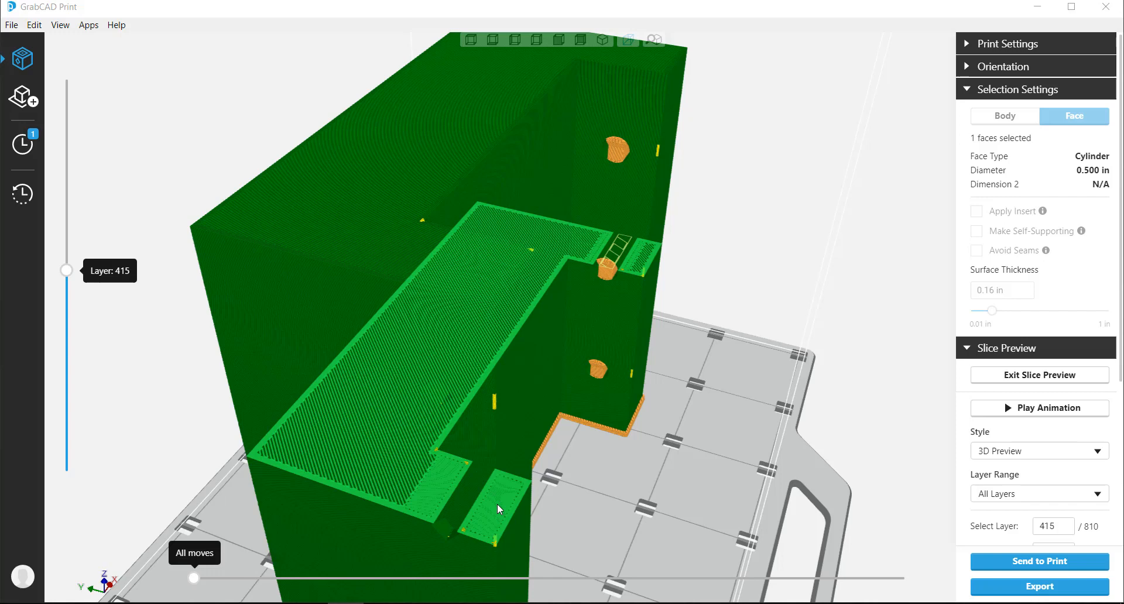
{"action": "mouse_move", "coordinate": [641, 268]}
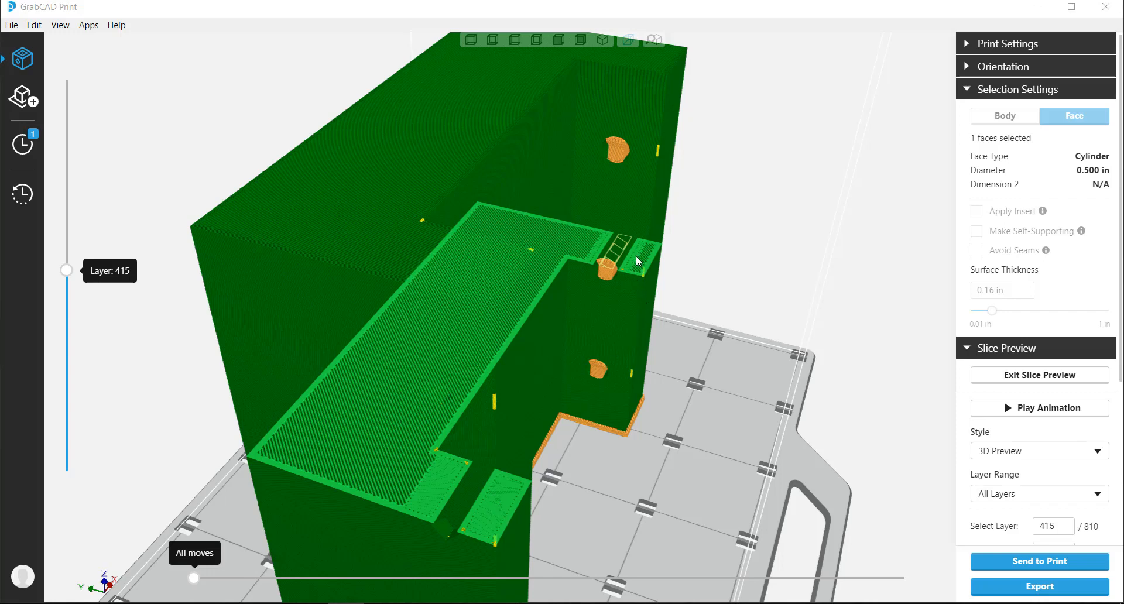
{"action": "mouse_move", "coordinate": [646, 276]}
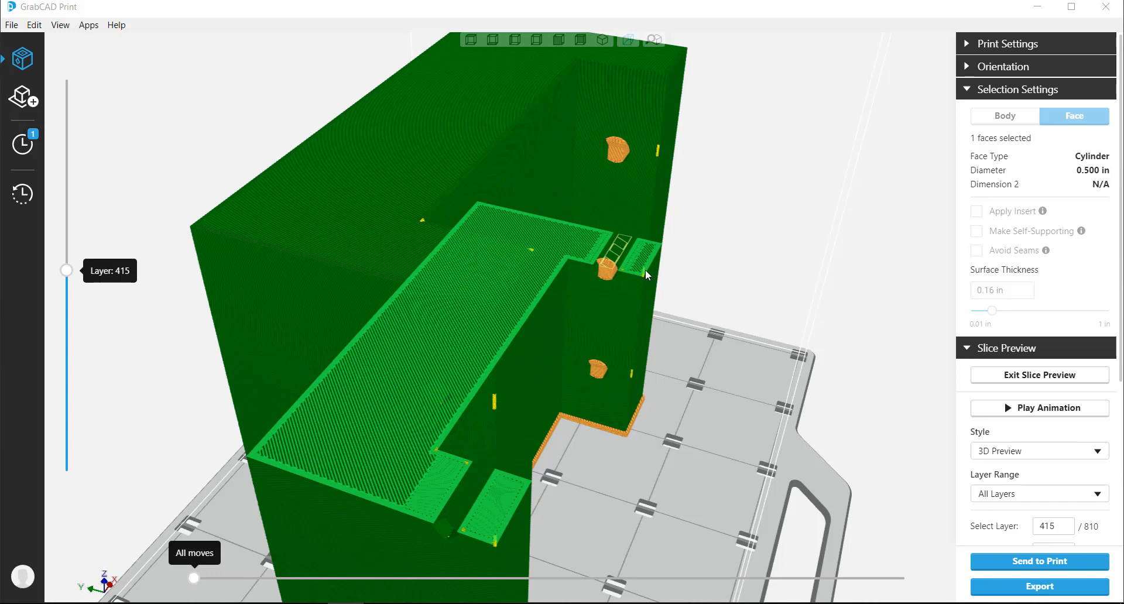
Leave the slice preview, set the selected hole's surface thickness to about 0.74 in and re-slice
{"action": "left_click", "coordinate": [1039, 375]}
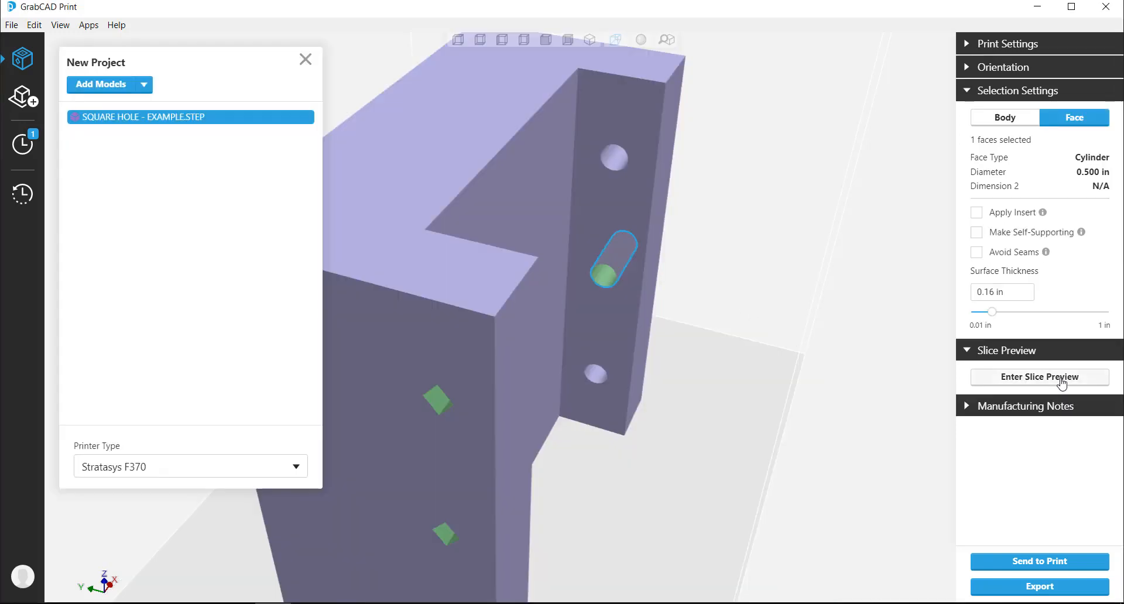
{"action": "mouse_move", "coordinate": [797, 256]}
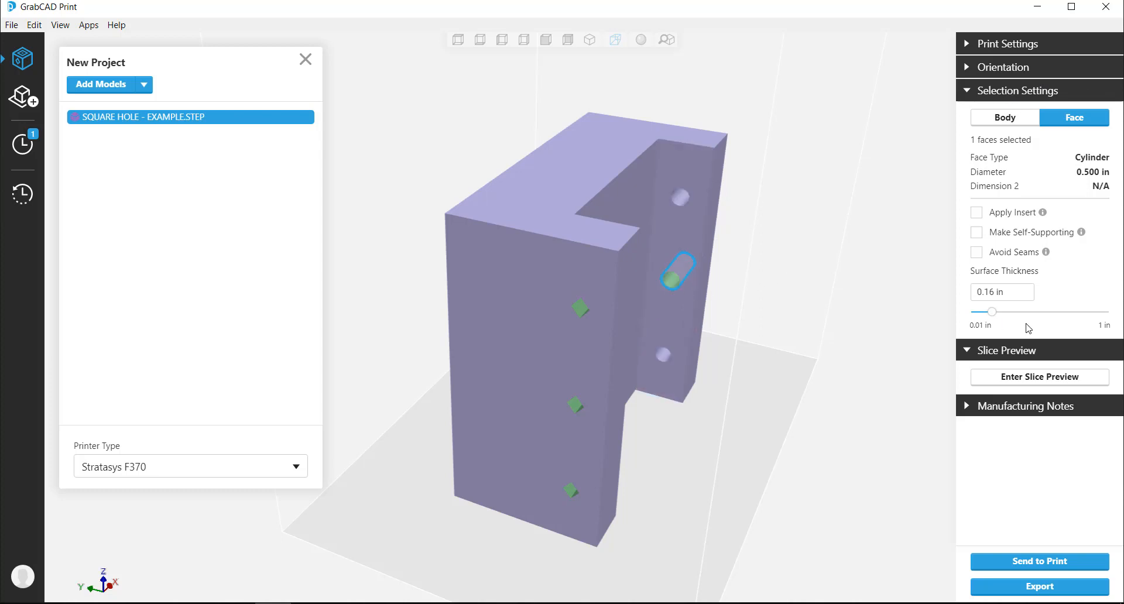
{"action": "left_click_drag", "start_coordinate": [992, 312], "coordinate": [1043, 312]}
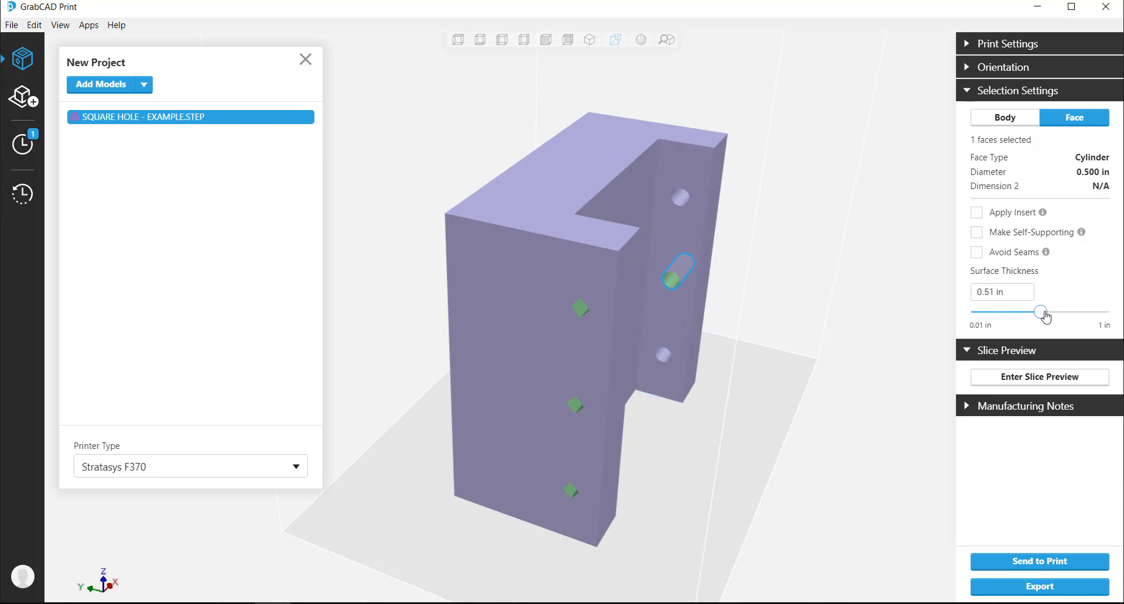
{"action": "left_click_drag", "start_coordinate": [1043, 313], "coordinate": [1074, 313]}
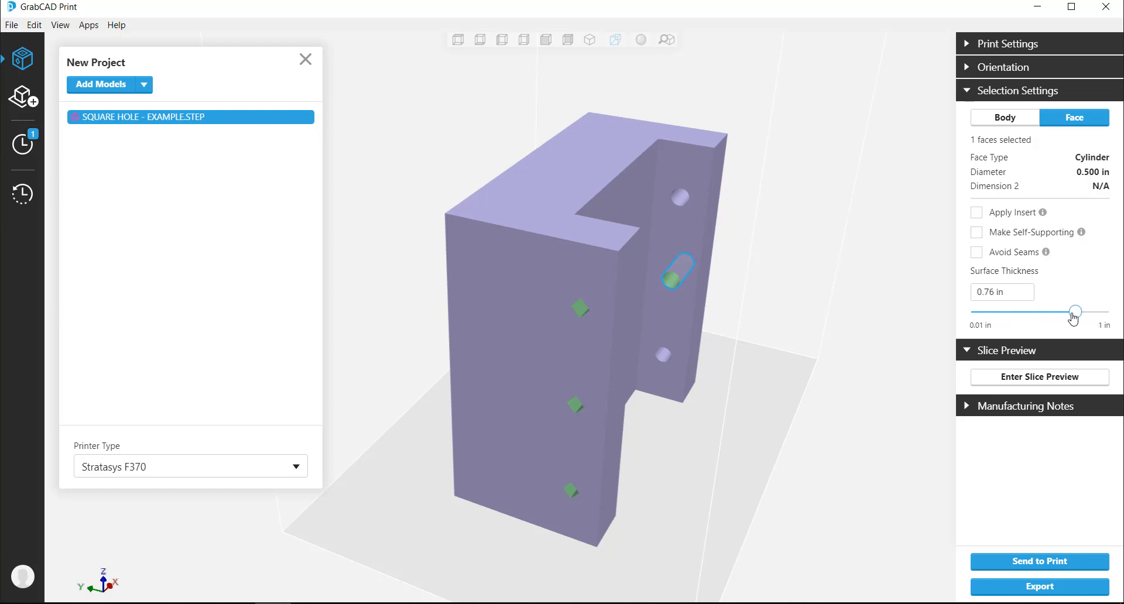
{"action": "left_click_drag", "start_coordinate": [1075, 311], "coordinate": [1023, 312]}
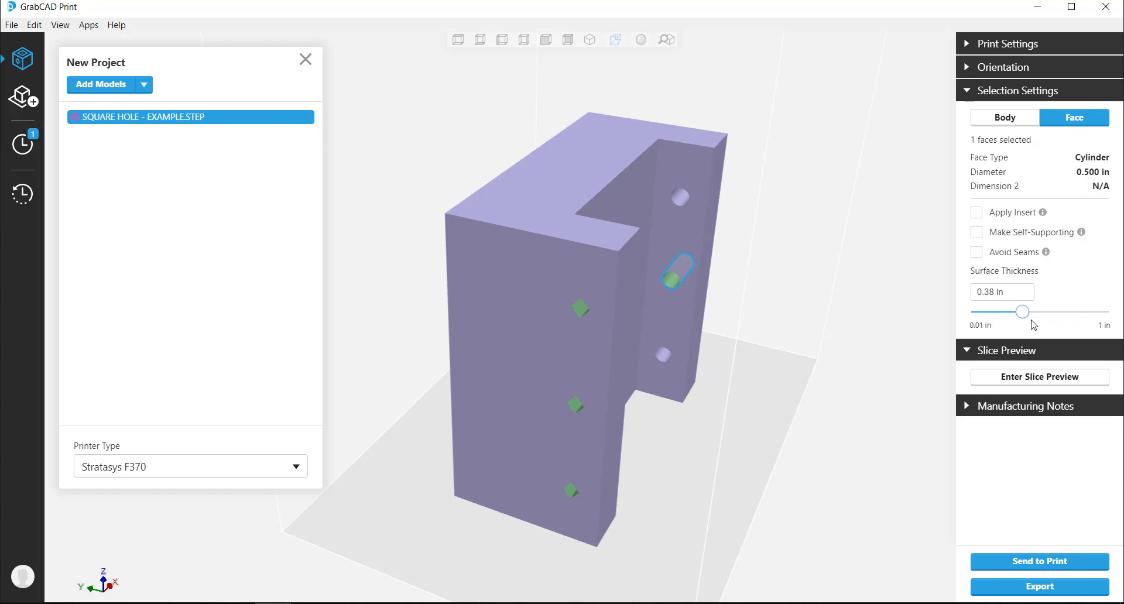
{"action": "left_click_drag", "start_coordinate": [1021, 311], "coordinate": [1073, 311]}
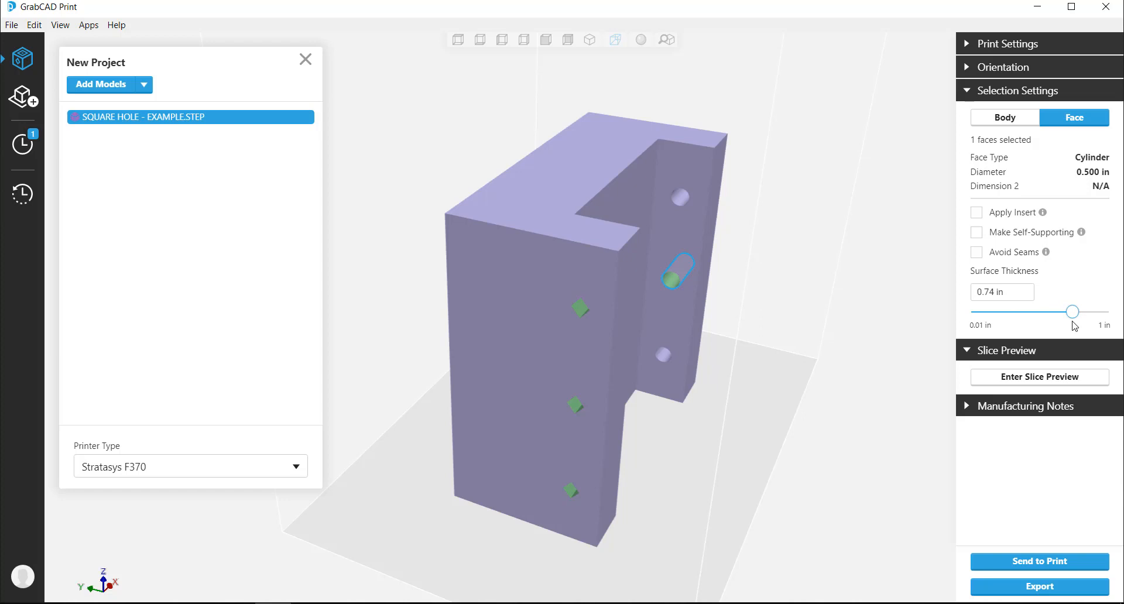
{"action": "left_click", "coordinate": [1039, 377]}
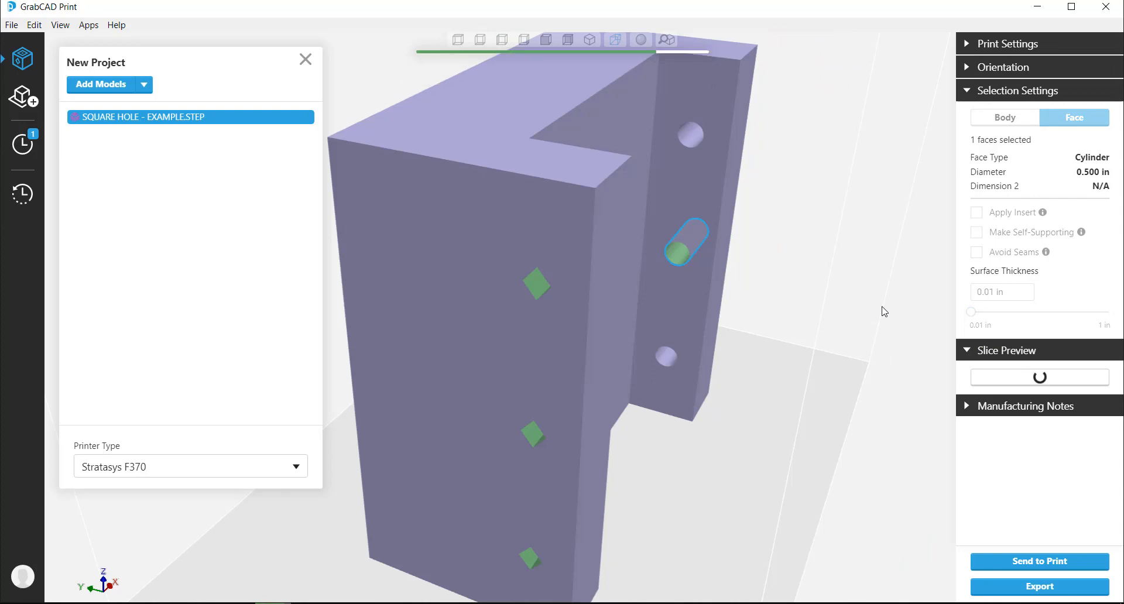
Enter the slice preview and orbit to inspect the thickened wall around the hole
{"action": "left_click", "coordinate": [1005, 350]}
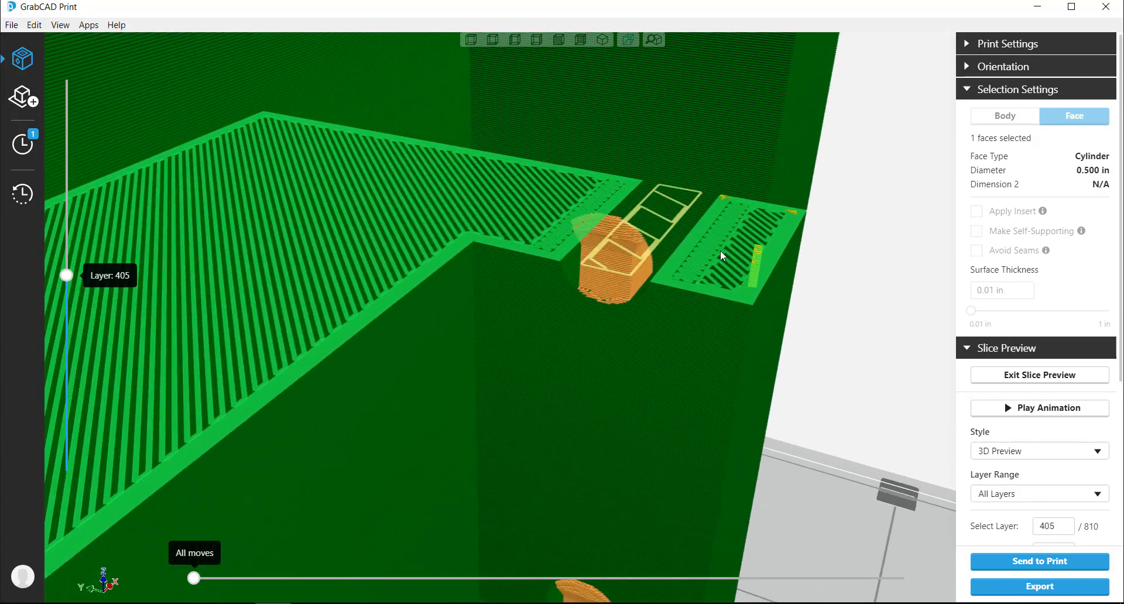
{"action": "left_click_drag", "start_coordinate": [720, 256], "coordinate": [798, 316]}
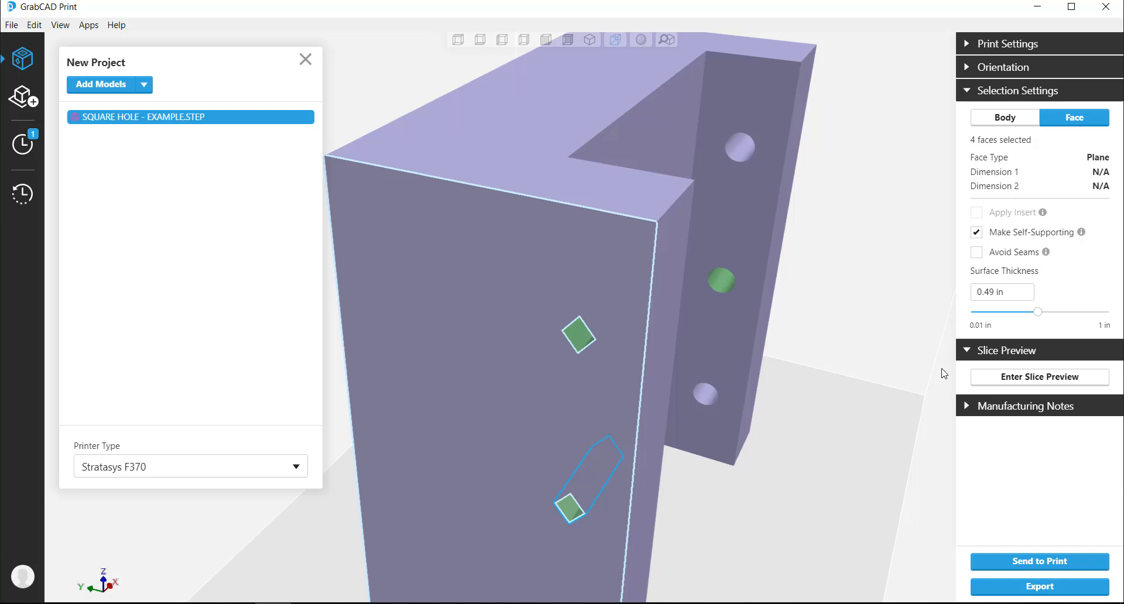
Adjust the Surface Thickness slider for the four planar faces, settling at 0.47 in
{"action": "left_click_drag", "start_coordinate": [1056, 311], "coordinate": [1035, 312]}
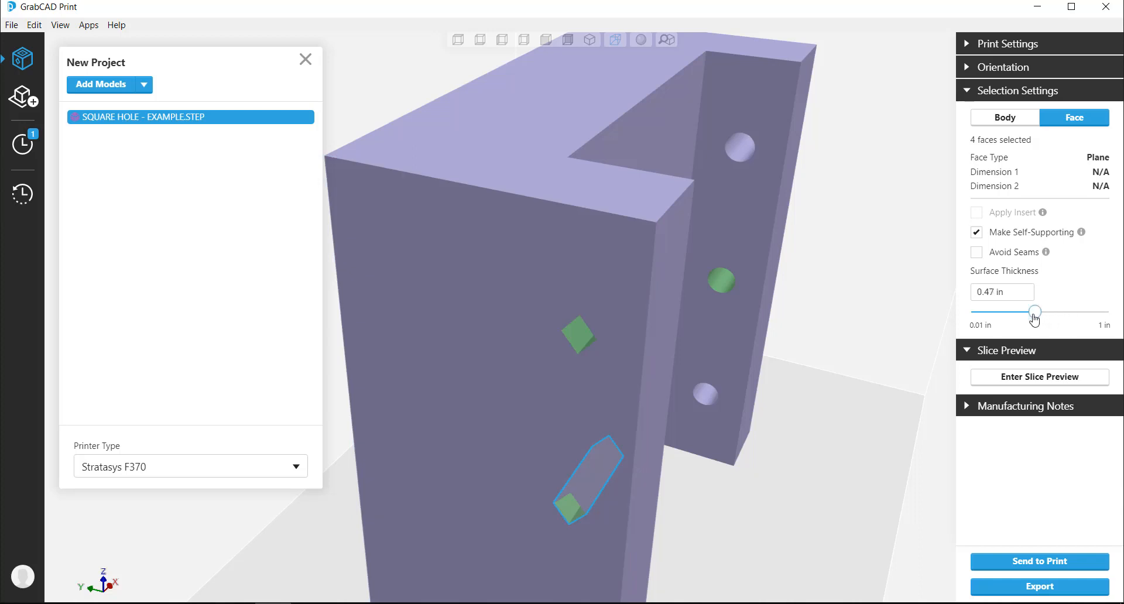
{"action": "left_click_drag", "start_coordinate": [1034, 312], "coordinate": [1069, 312]}
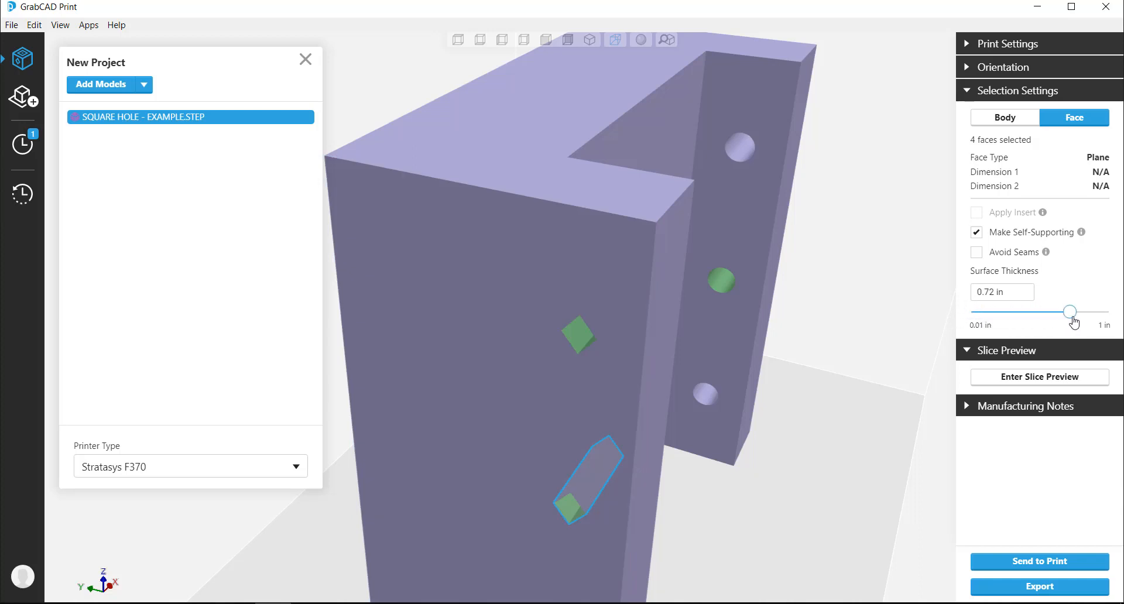
{"action": "left_click_drag", "start_coordinate": [1070, 311], "coordinate": [972, 311]}
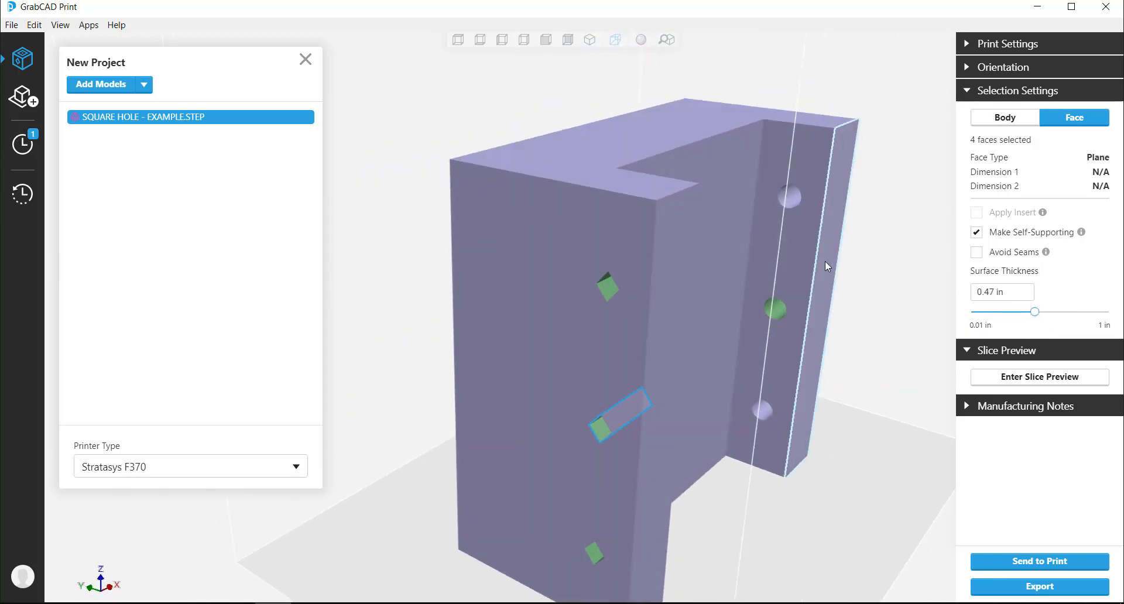
Select the top, middle and bottom holes in the upright wall together and re-slice
{"action": "left_click", "coordinate": [794, 193]}
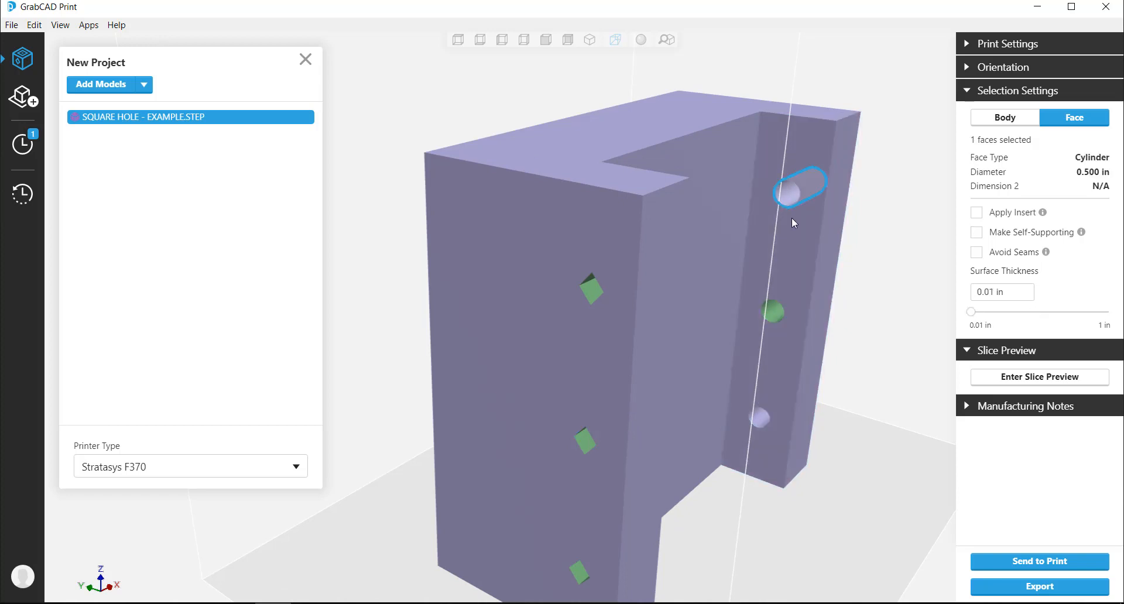
{"action": "left_click", "coordinate": [775, 310]}
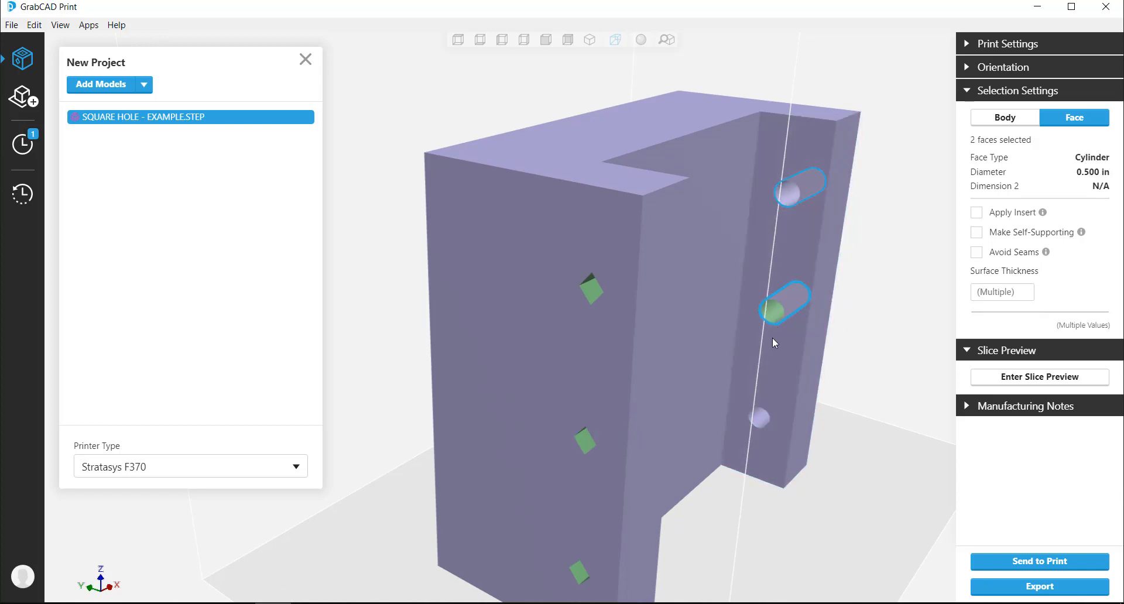
{"action": "left_click", "coordinate": [762, 418]}
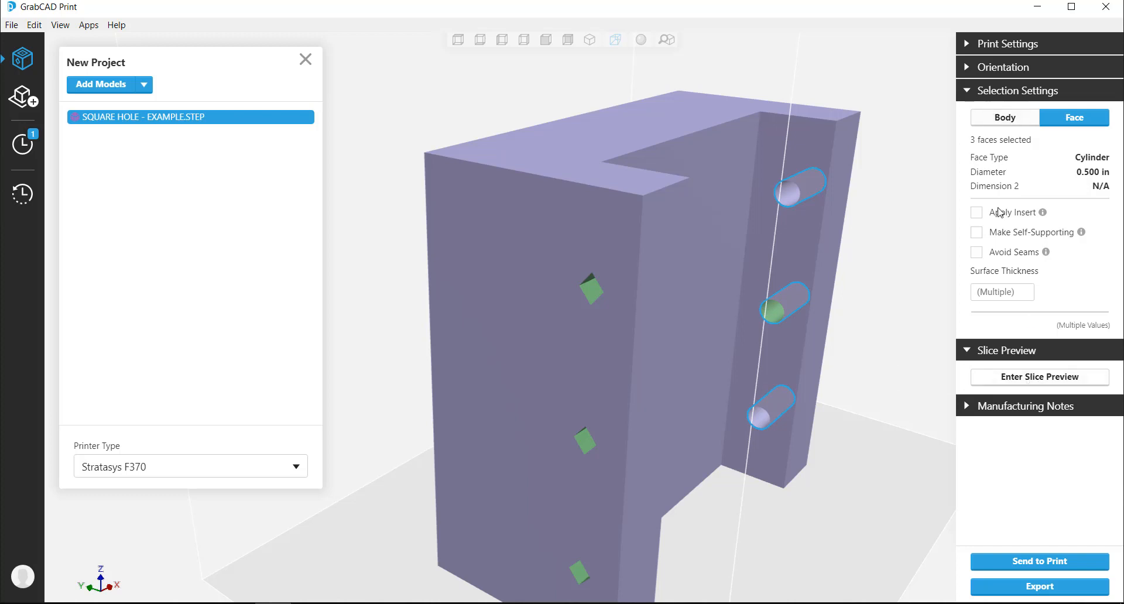
{"action": "left_click", "coordinate": [1001, 292]}
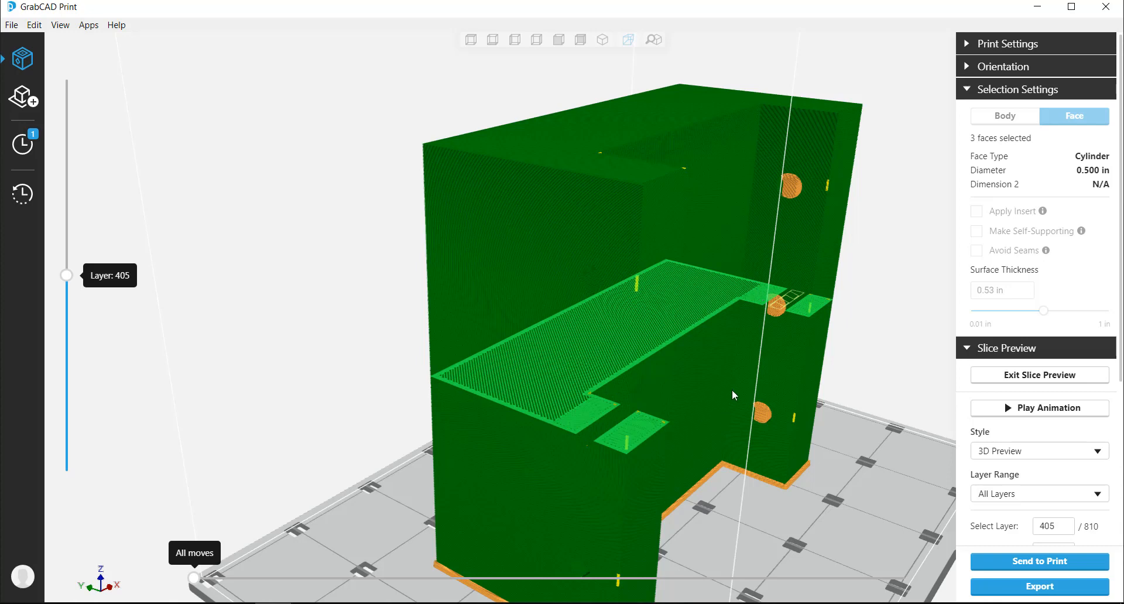
Scrub the layer slider up to layer 657 to check the 0.53 in hole walls, then exit the preview
{"action": "left_click_drag", "start_coordinate": [66, 274], "coordinate": [65, 186]}
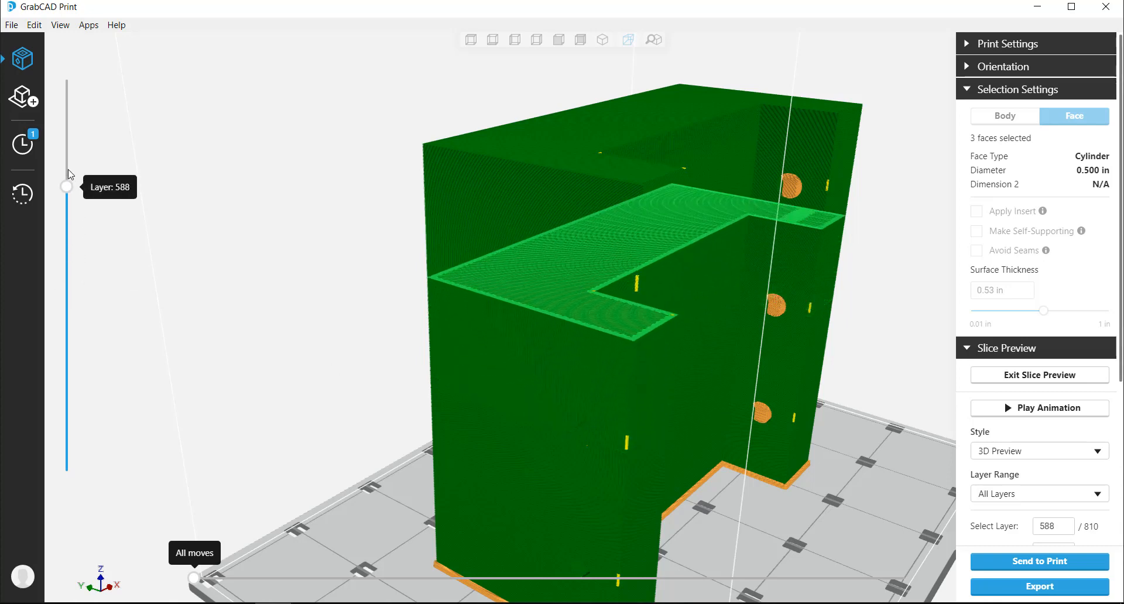
{"action": "left_click_drag", "start_coordinate": [65, 186], "coordinate": [65, 154]}
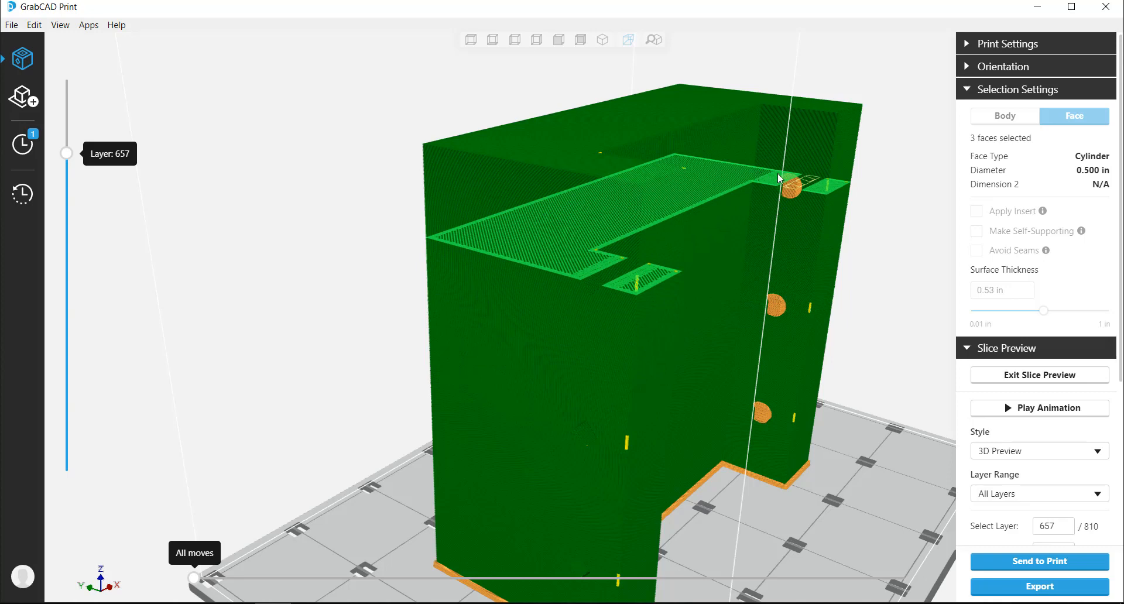
{"action": "mouse_move", "coordinate": [624, 323]}
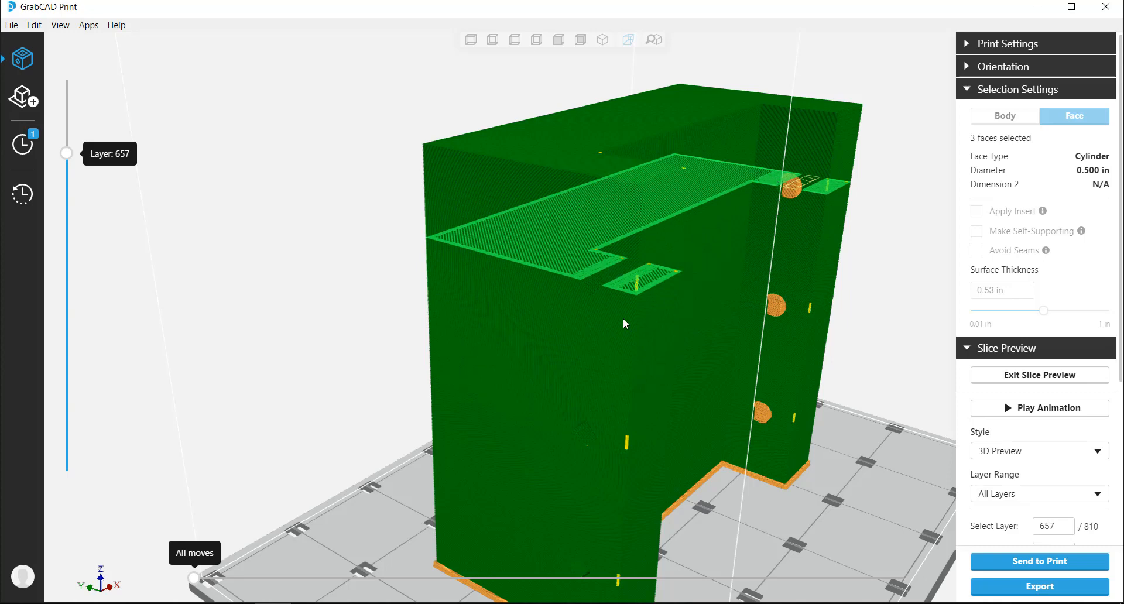
{"action": "mouse_move", "coordinate": [822, 442]}
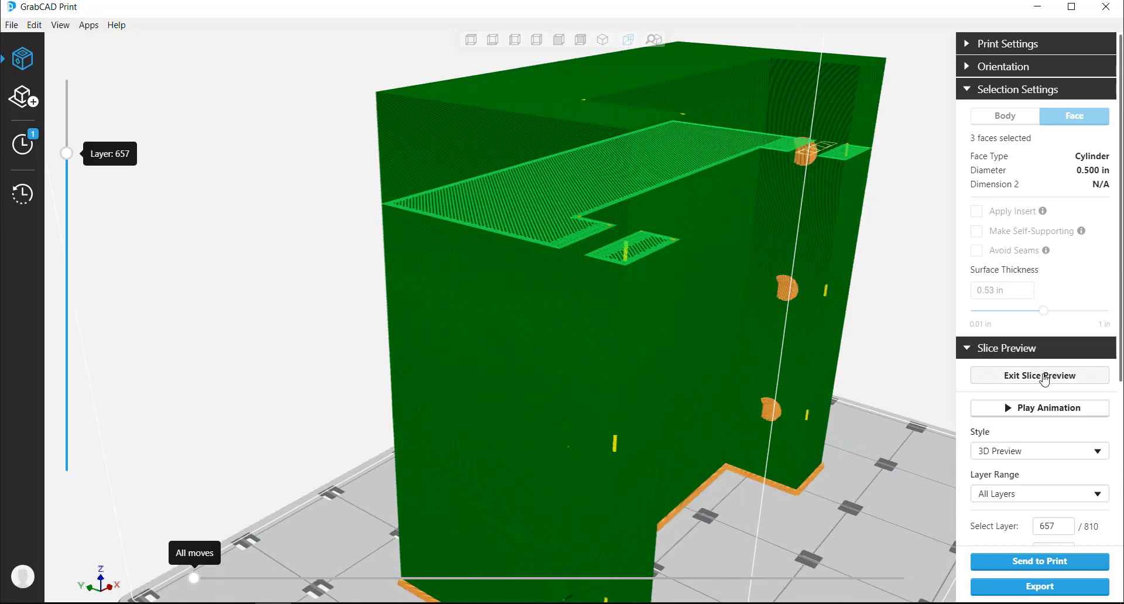
{"action": "left_click", "coordinate": [1039, 376]}
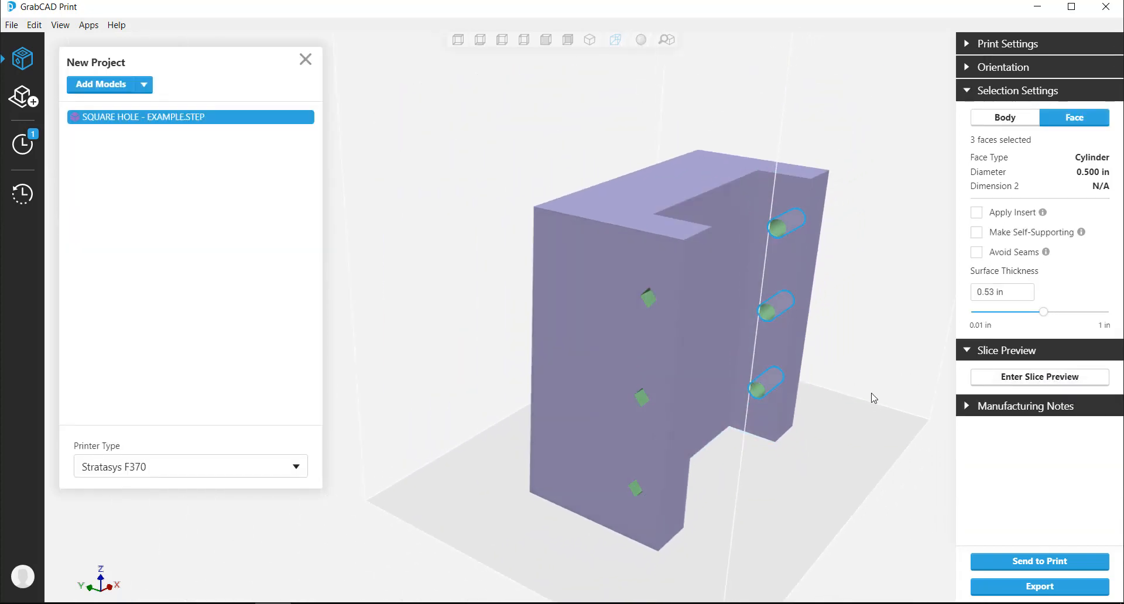